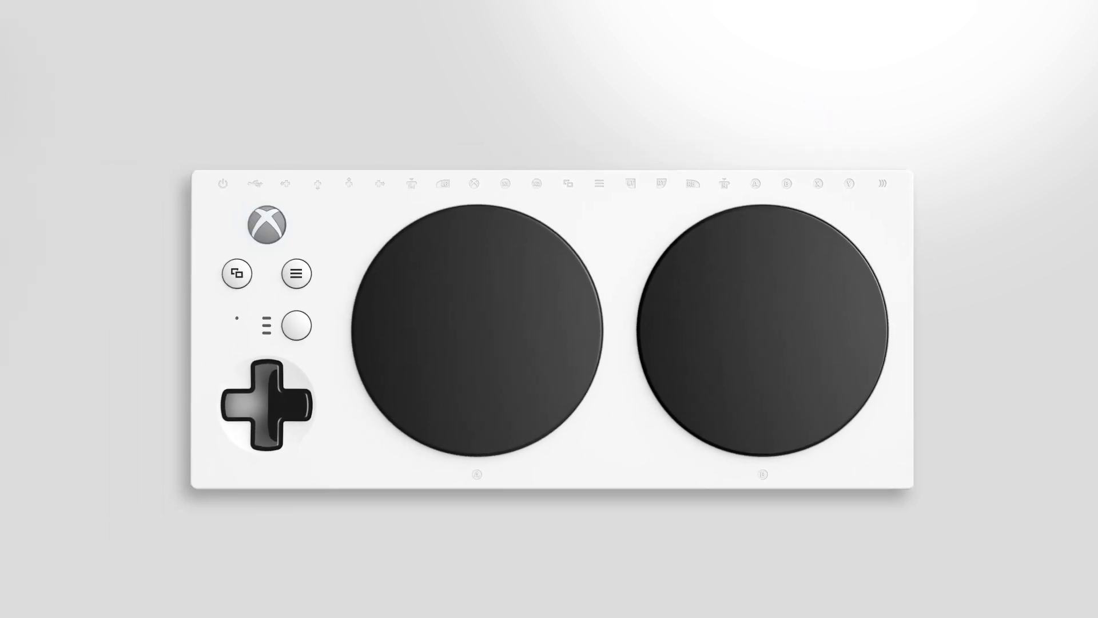
# Step: From Start, go to Settings > Devices and choose 'Add Bluetooth or other device' to pick a device type
pyautogui.click(266, 224)
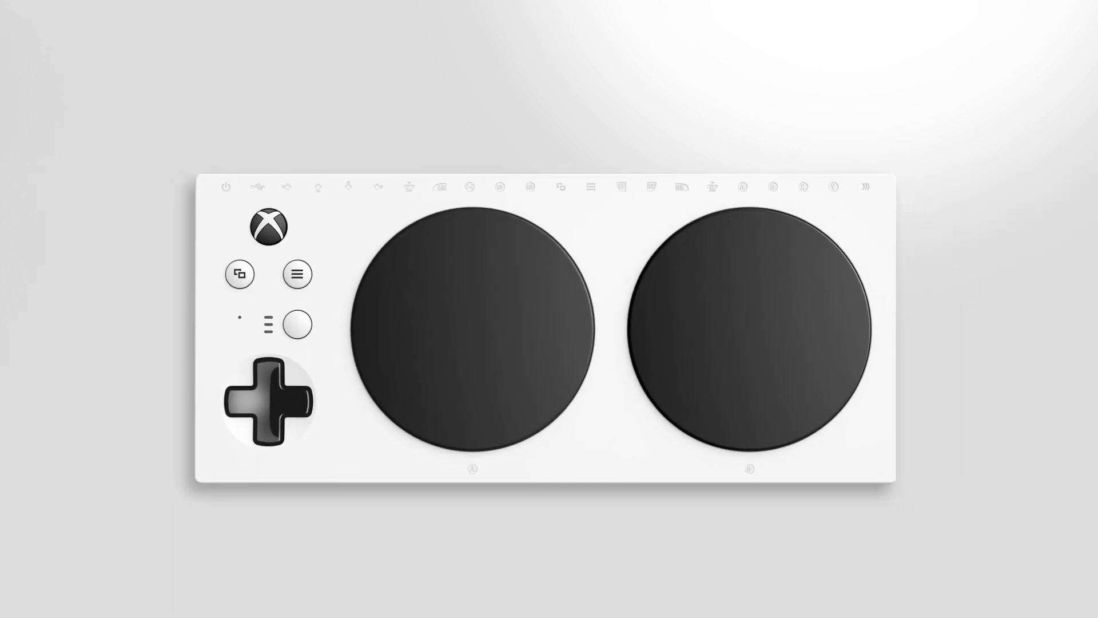
pyautogui.click(268, 225)
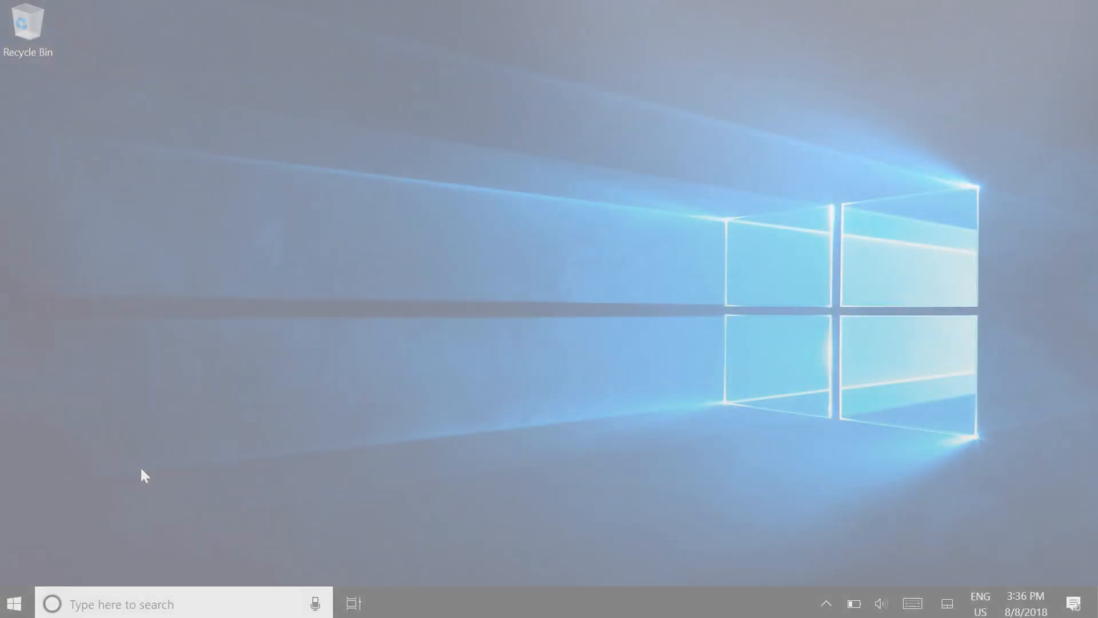
pyautogui.click(12, 603)
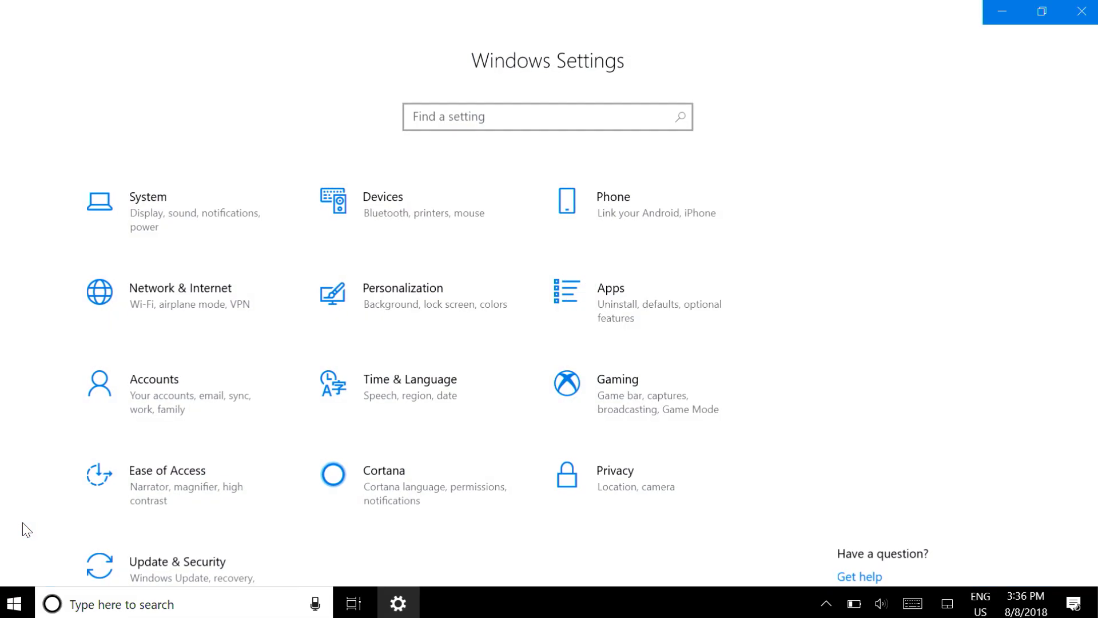
pyautogui.click(383, 197)
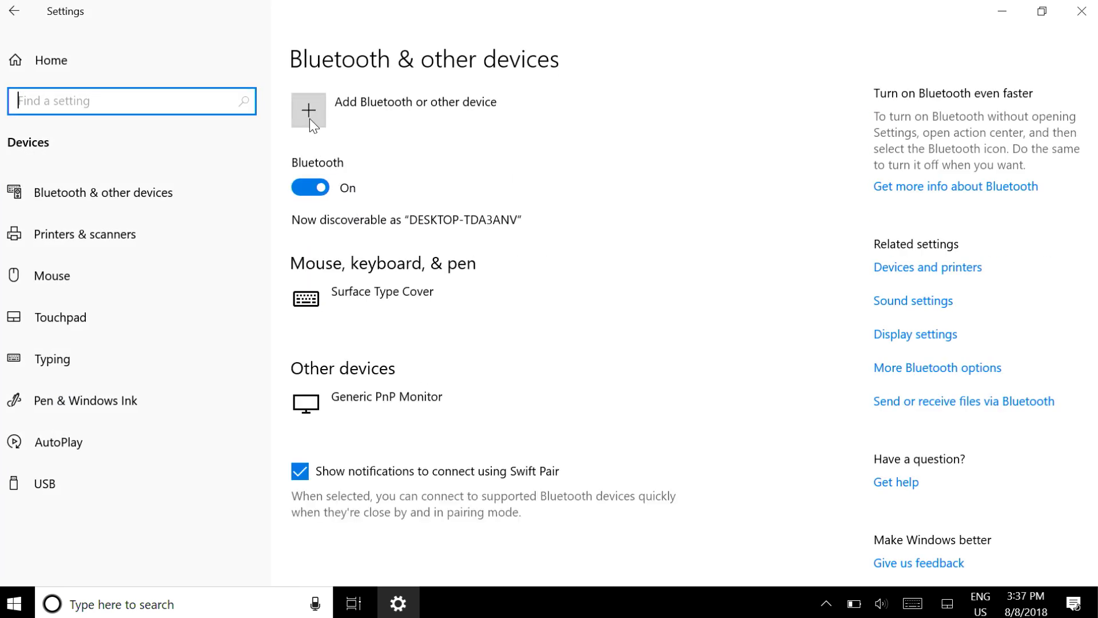
pyautogui.click(308, 110)
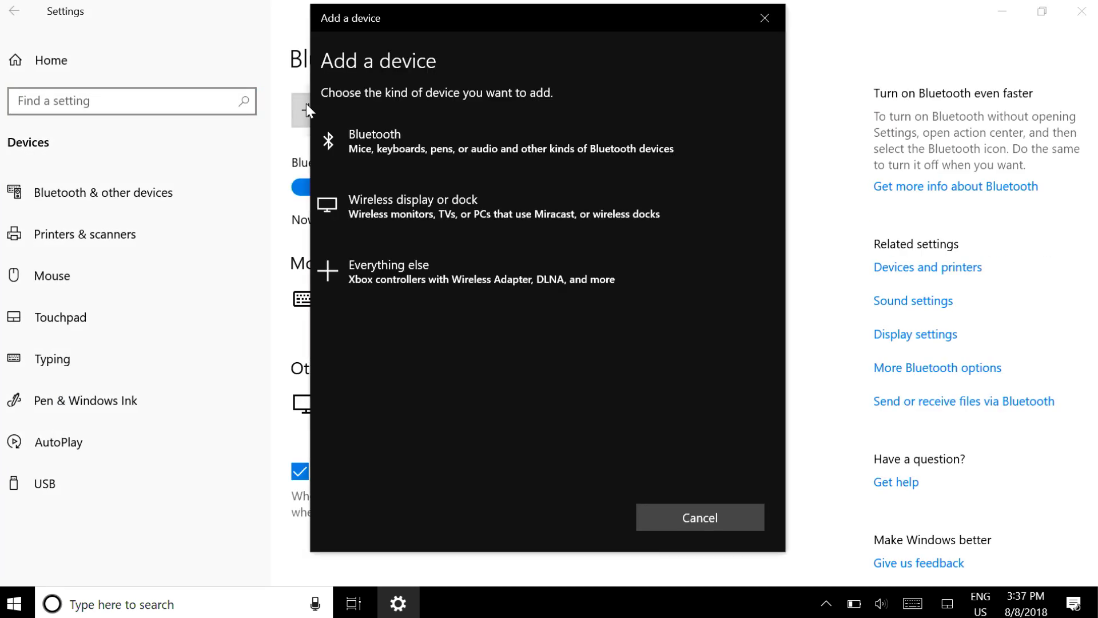
pyautogui.click(512, 141)
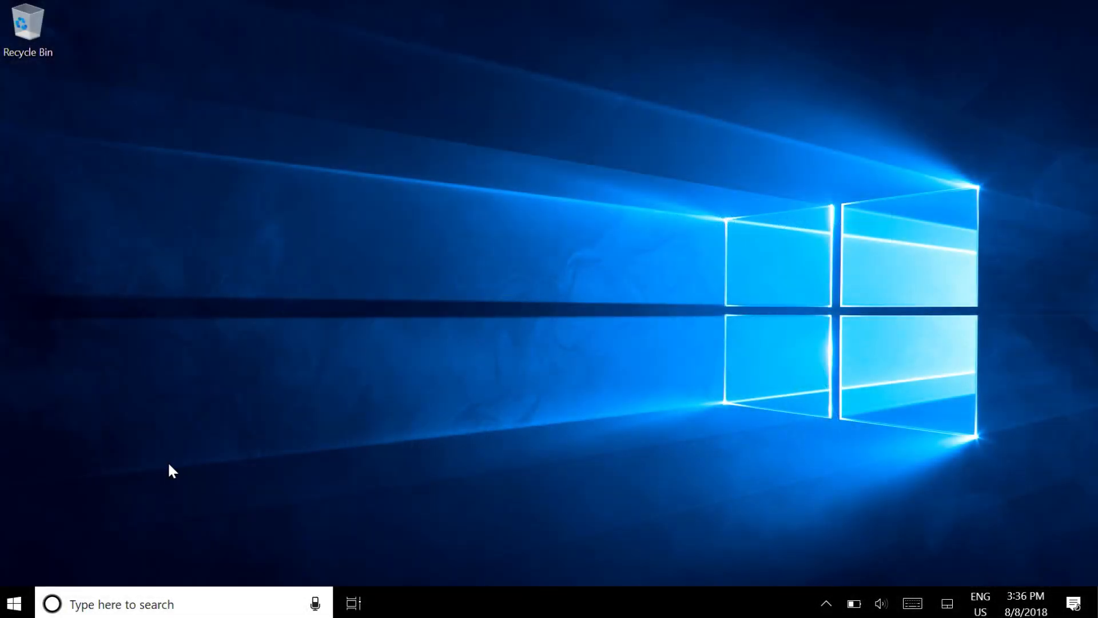
# Step: Reopen Settings > Devices with Bluetooth on and choose 'Add Bluetooth or other device'
pyautogui.click(13, 603)
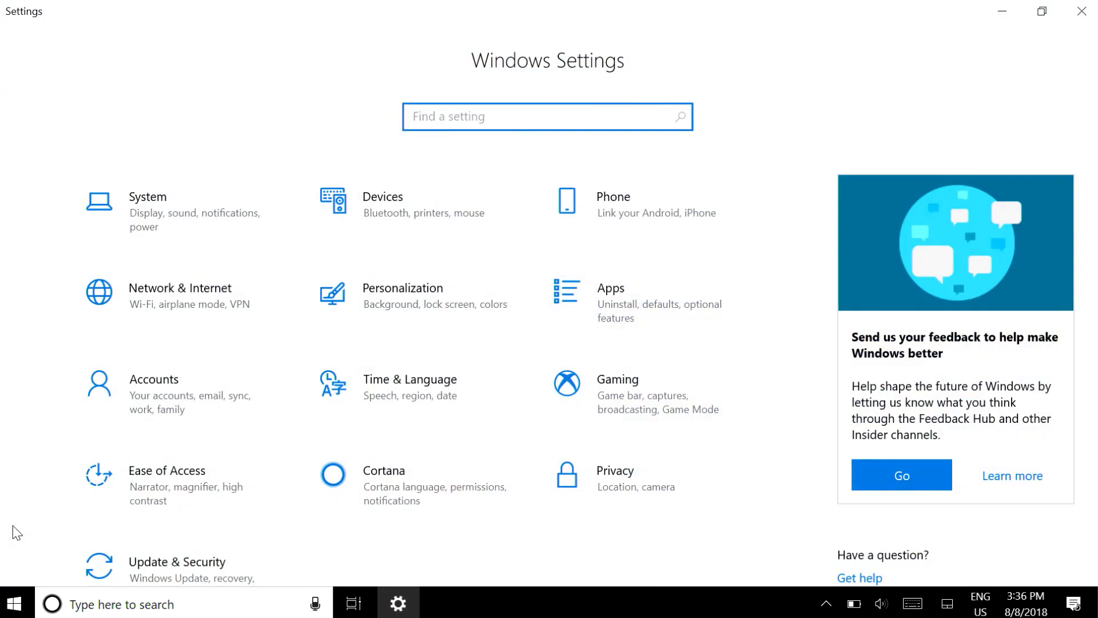
pyautogui.click(383, 204)
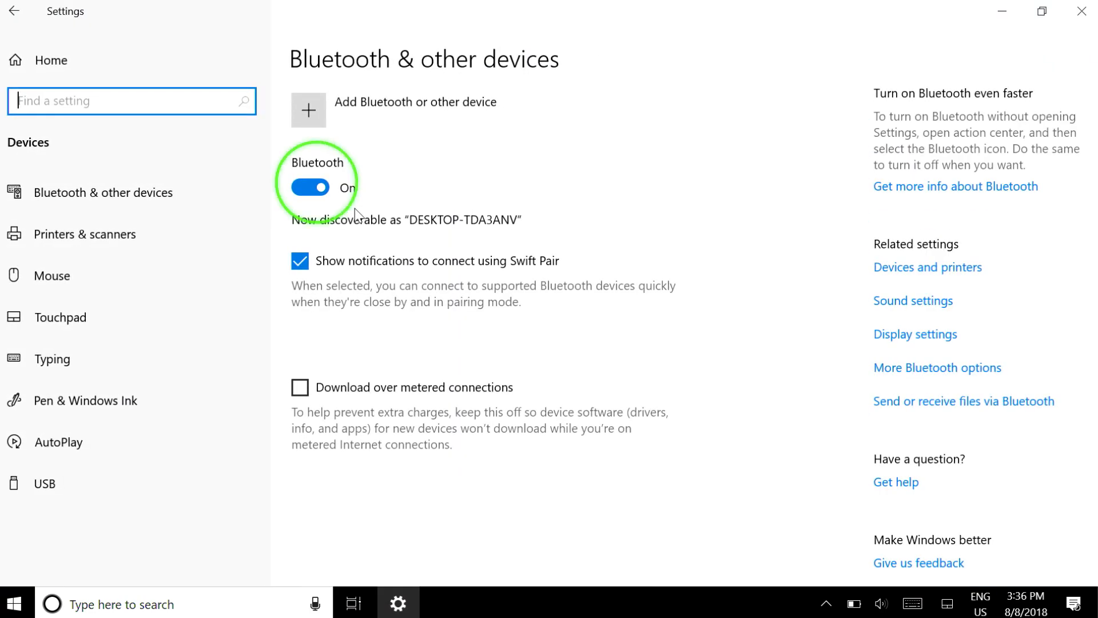
pyautogui.moveTo(315, 118)
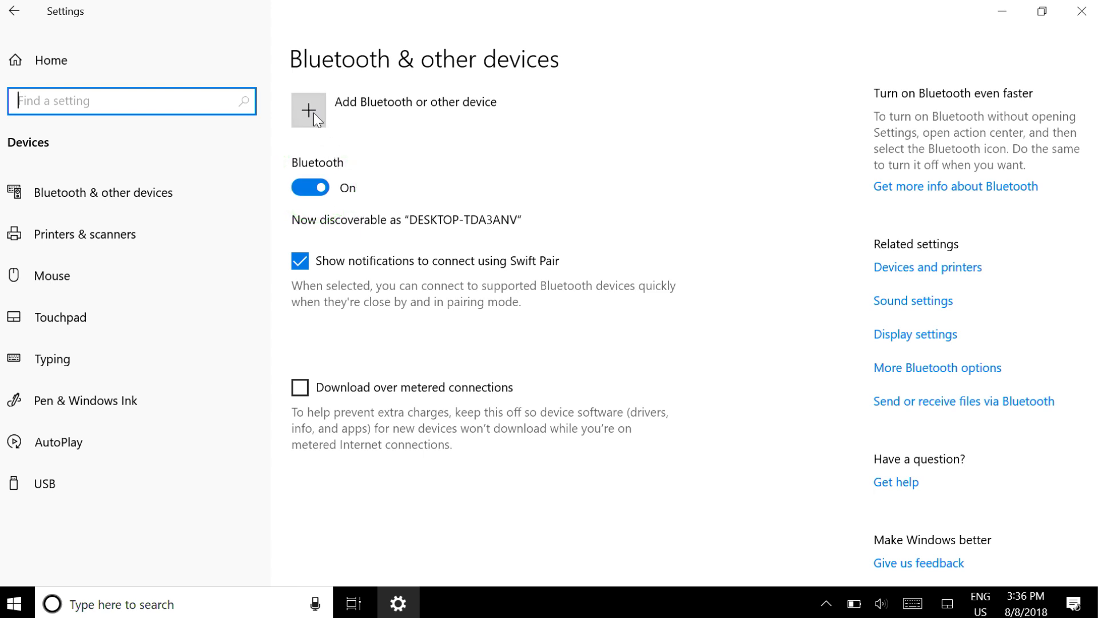
pyautogui.click(309, 111)
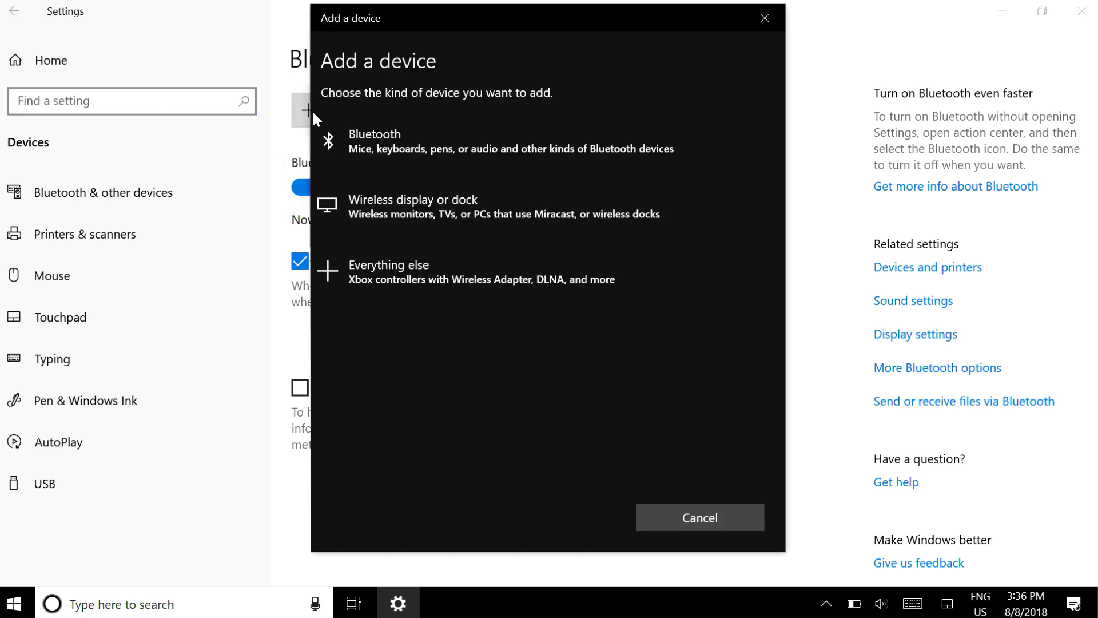